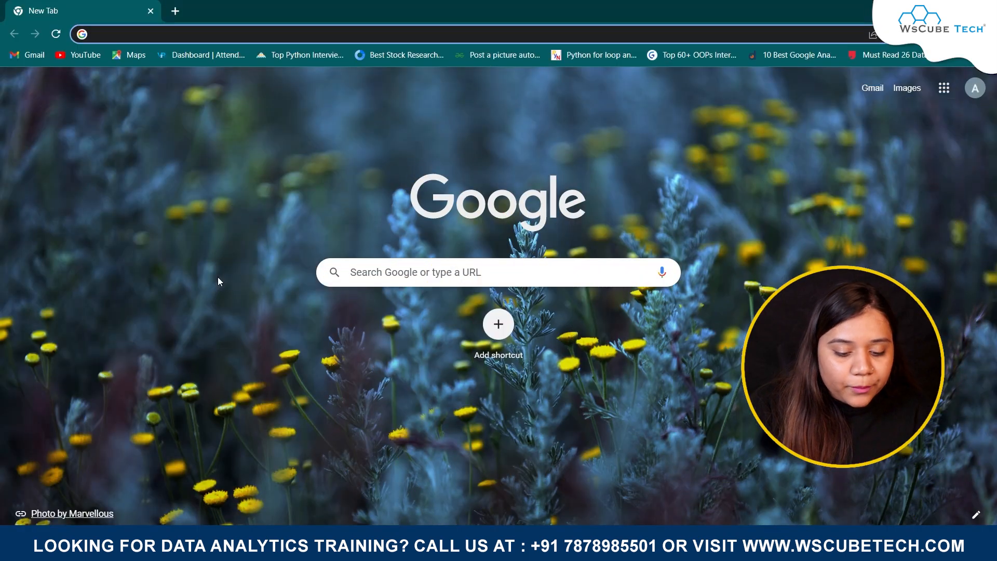
# Step: Enter the search query "download power bi" in a new Chrome tab
pyautogui.write('download power bi')
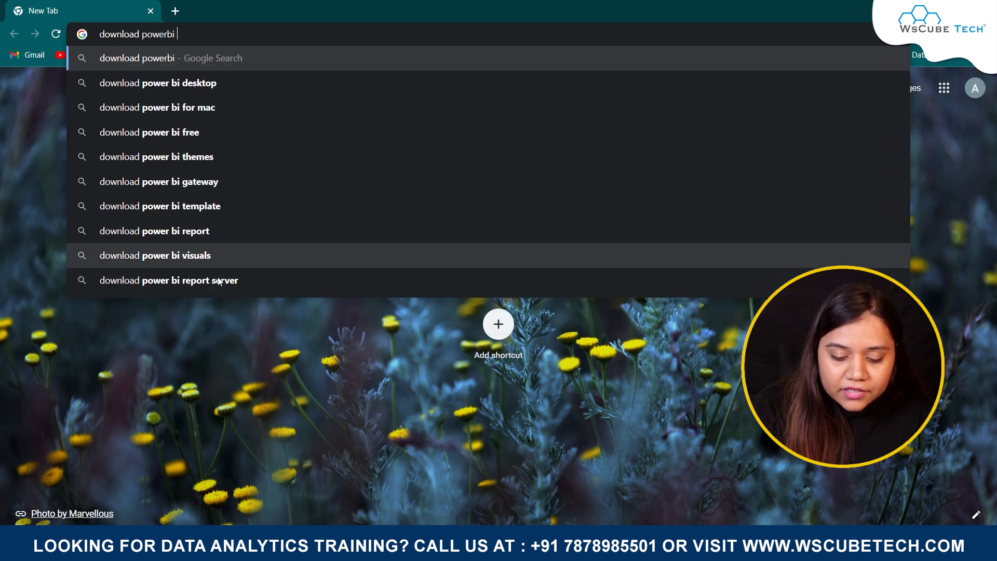
# Step: Go to the Power BI Desktop download page and request the English download
pyautogui.click(157, 83)
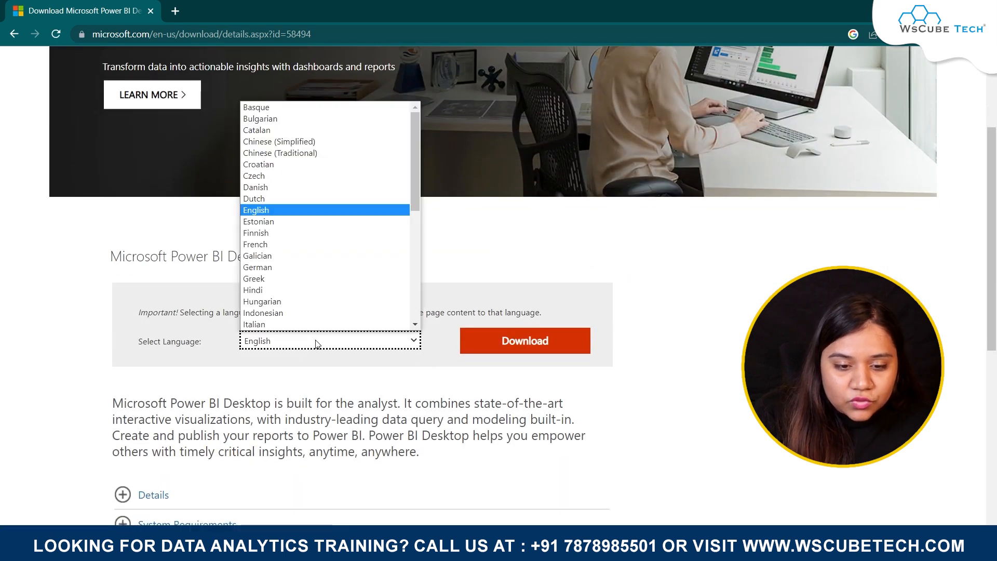
pyautogui.click(523, 340)
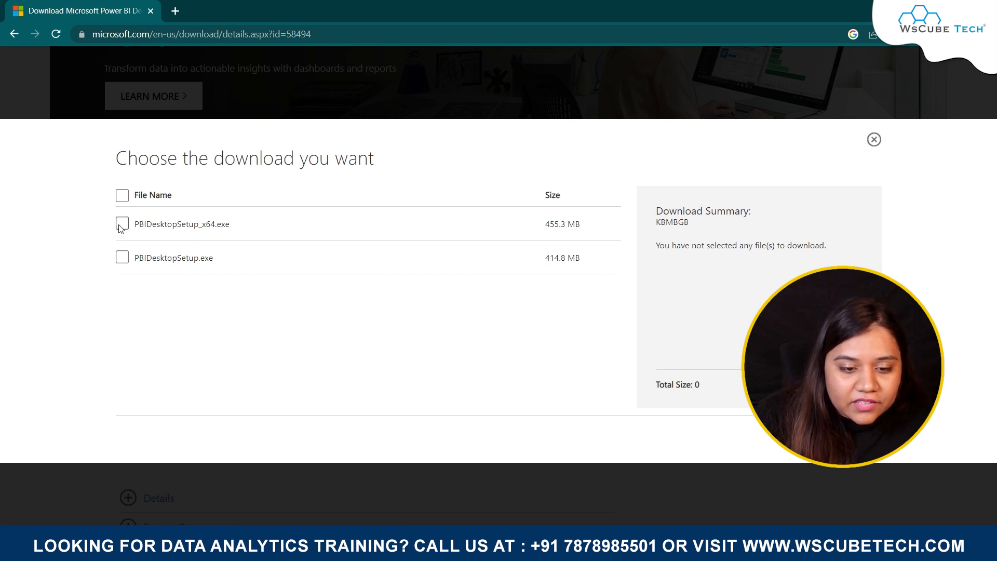
# Step: Choose the 64-bit PBIDesktopSetup_x64.exe installer and proceed to saving it
pyautogui.click(123, 223)
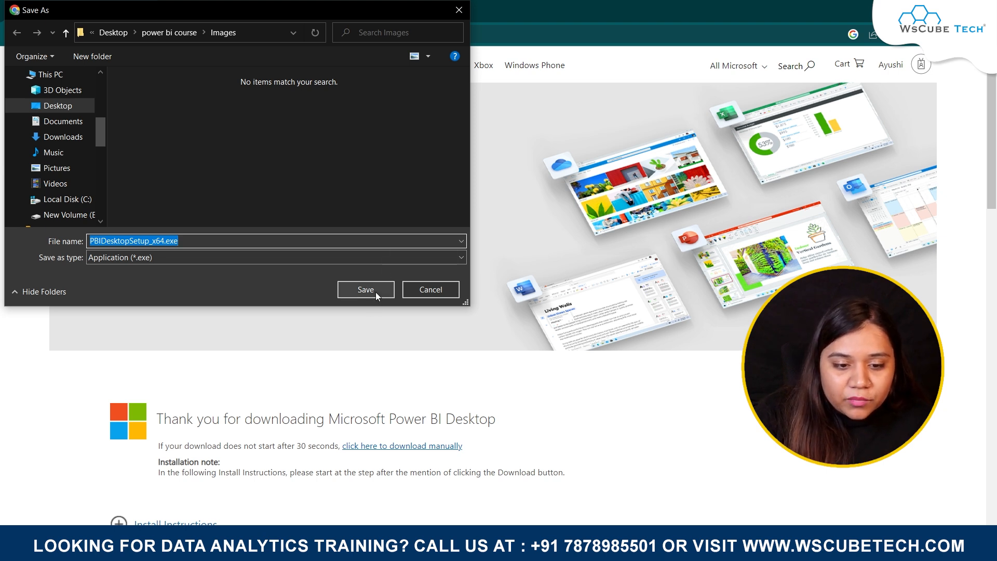
# Step: Save PBIDesktopSetup_x64.exe to the power bi course folder so the download starts
pyautogui.click(365, 290)
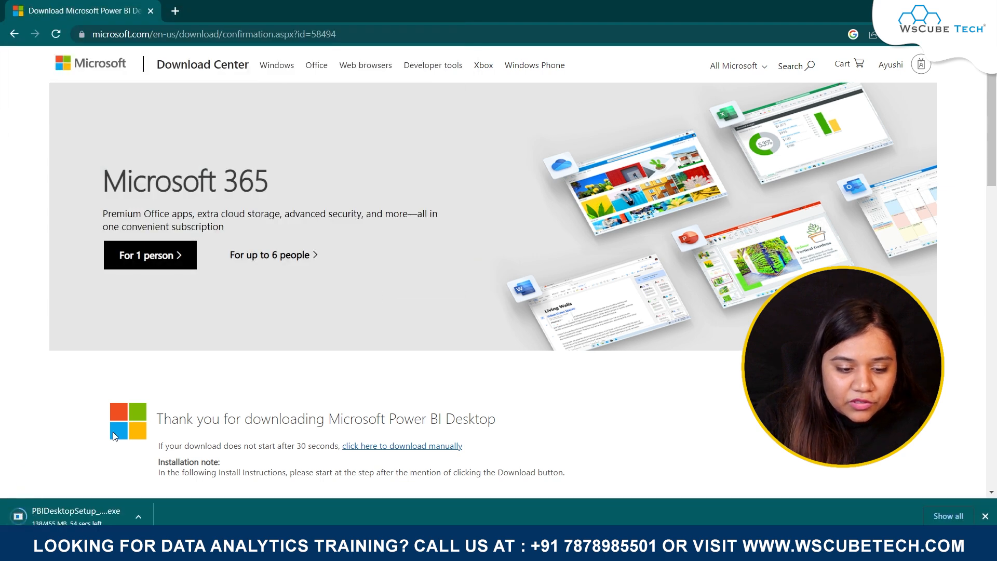
pyautogui.click(137, 515)
pyautogui.write('po')
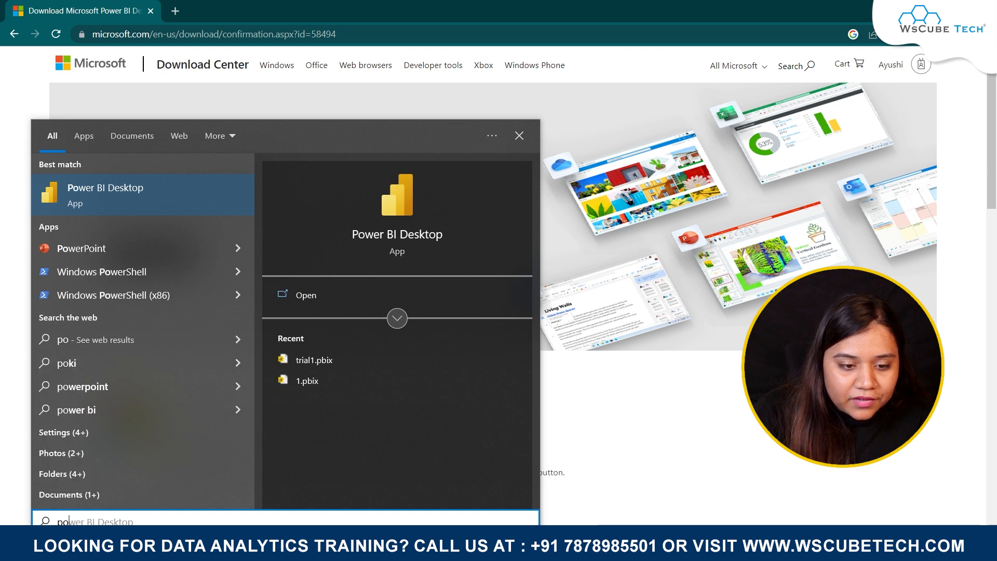
pyautogui.moveTo(118, 213)
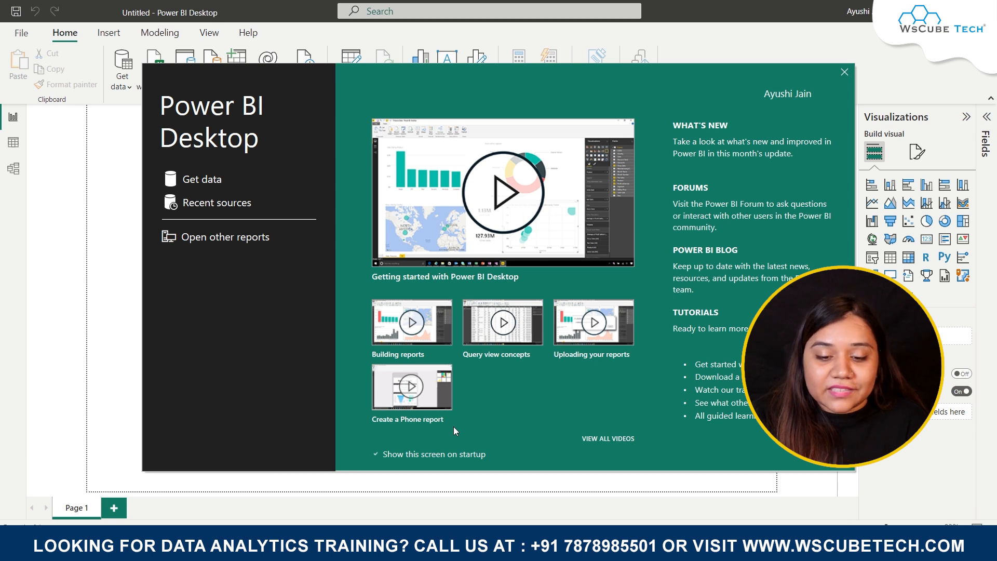
# Step: Close the Power BI Desktop welcome screen to reveal the blank untitled report canvas
pyautogui.click(843, 71)
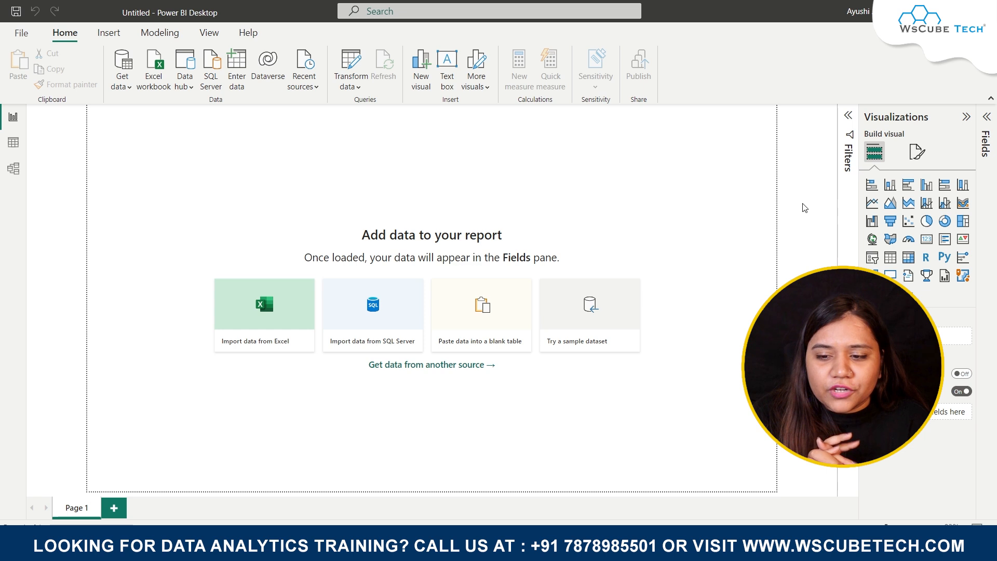
pyautogui.moveTo(222, 123)
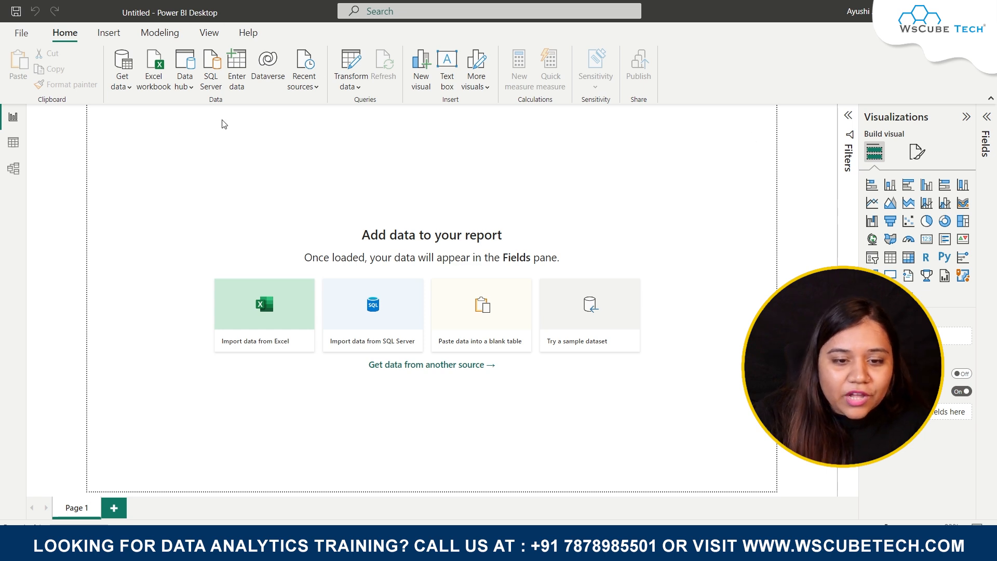